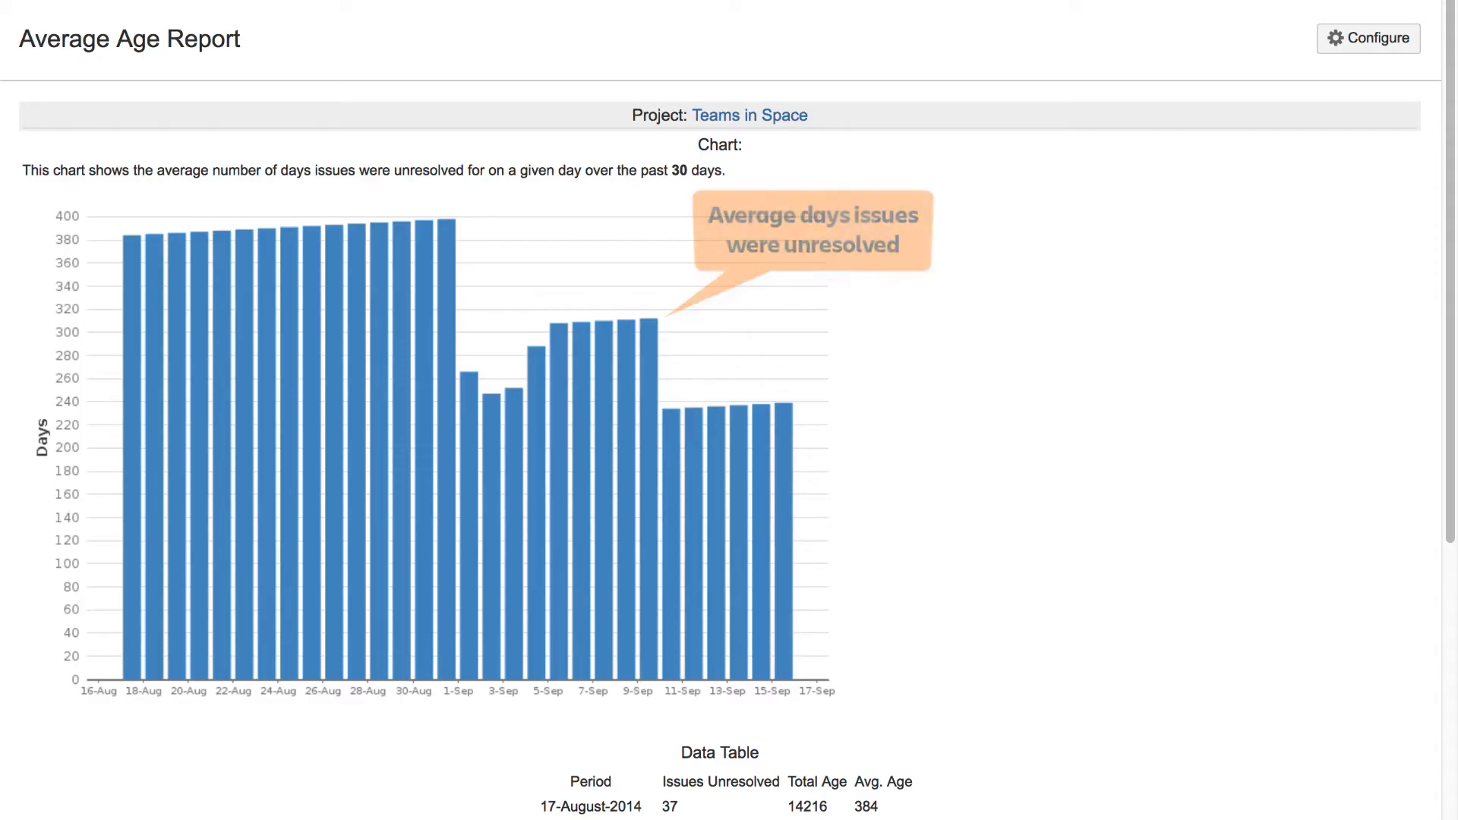
# Scroll down the Average Age Report page to reach its configuration options
pyautogui.scroll(-3)
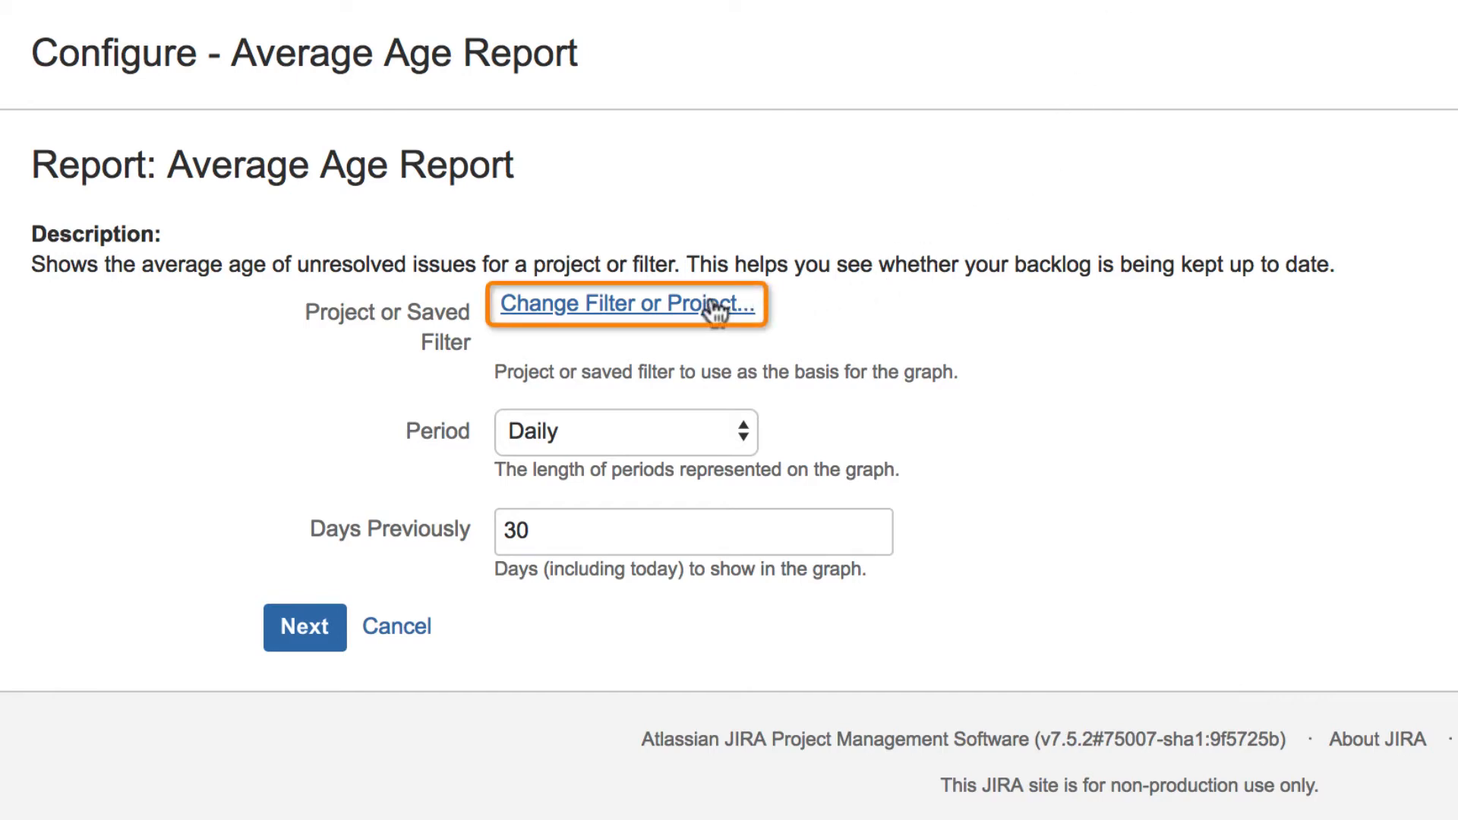
# Choose Teams in Space from the picker's Projects list as the report's project
pyautogui.click(622, 304)
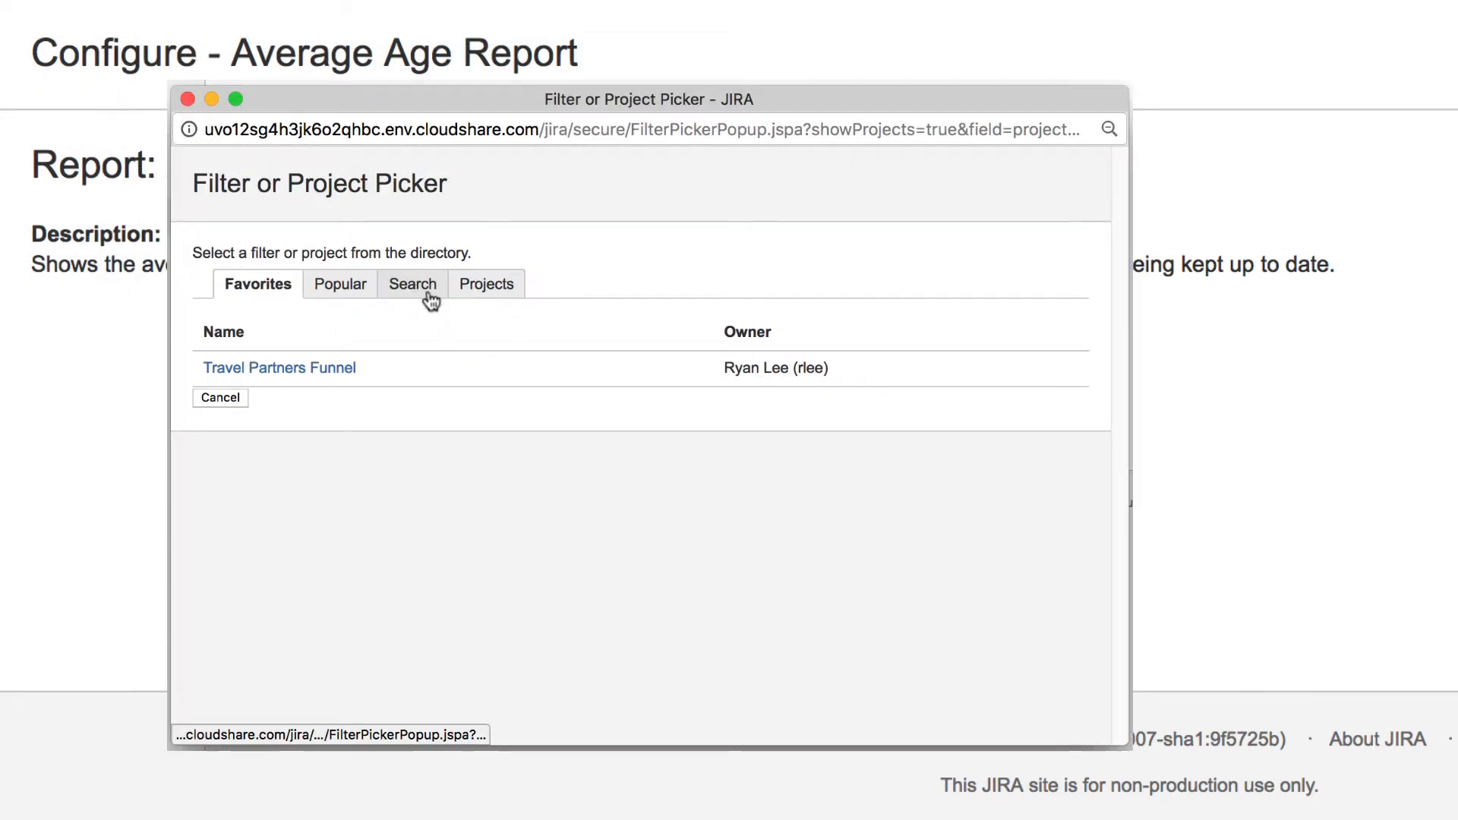
pyautogui.click(411, 284)
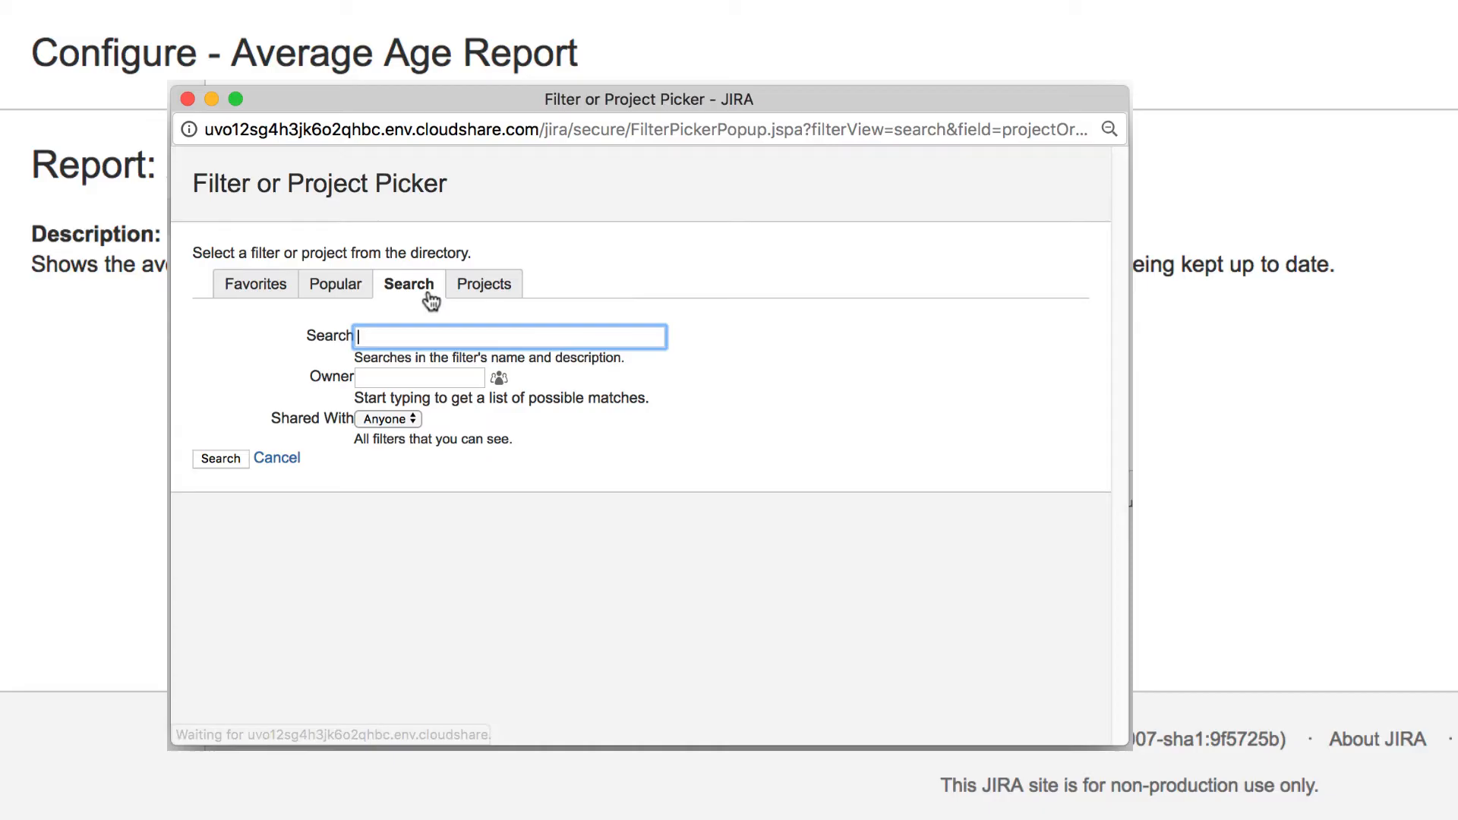
pyautogui.click(483, 283)
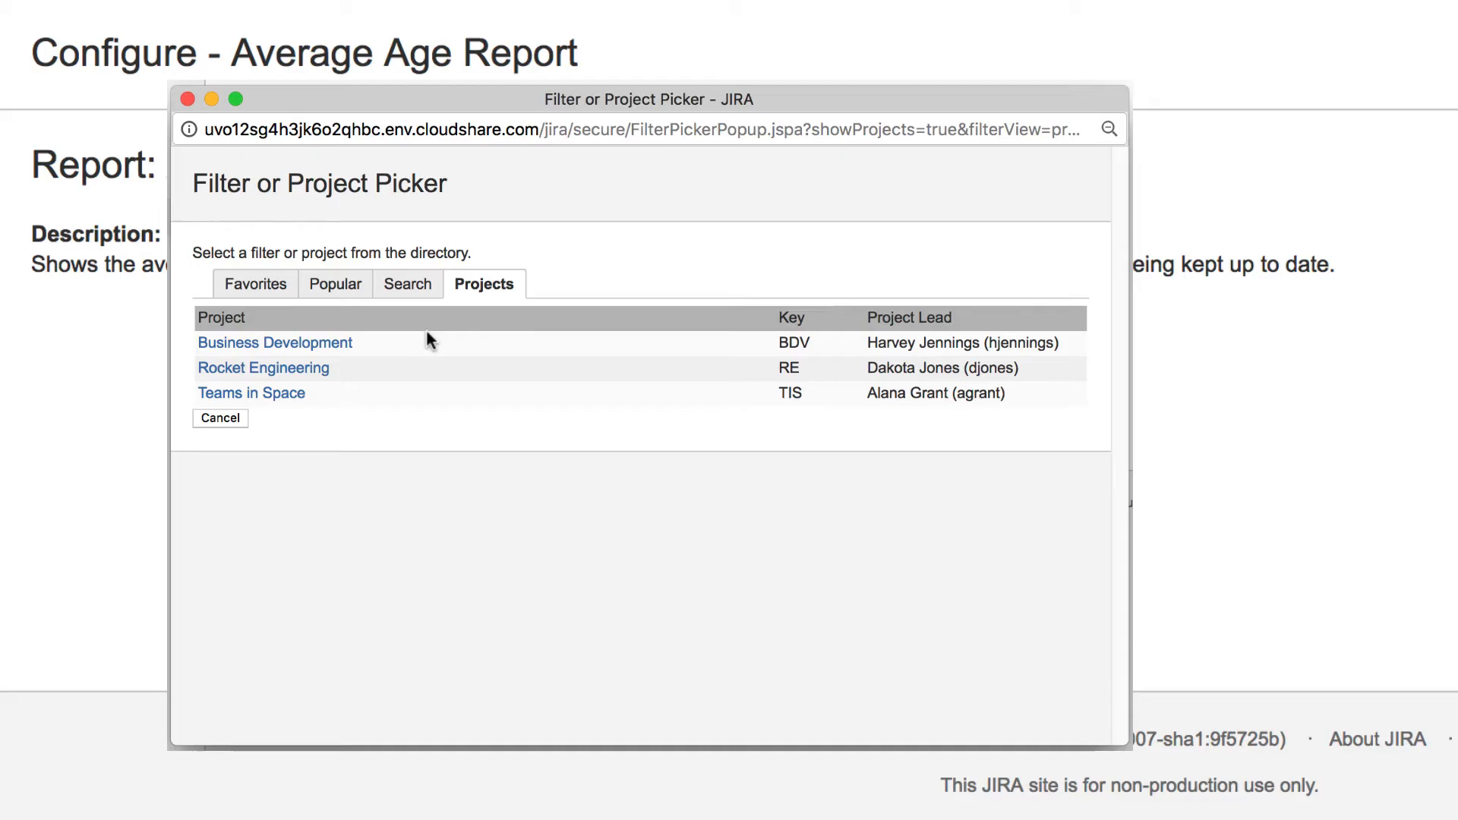
pyautogui.click(251, 392)
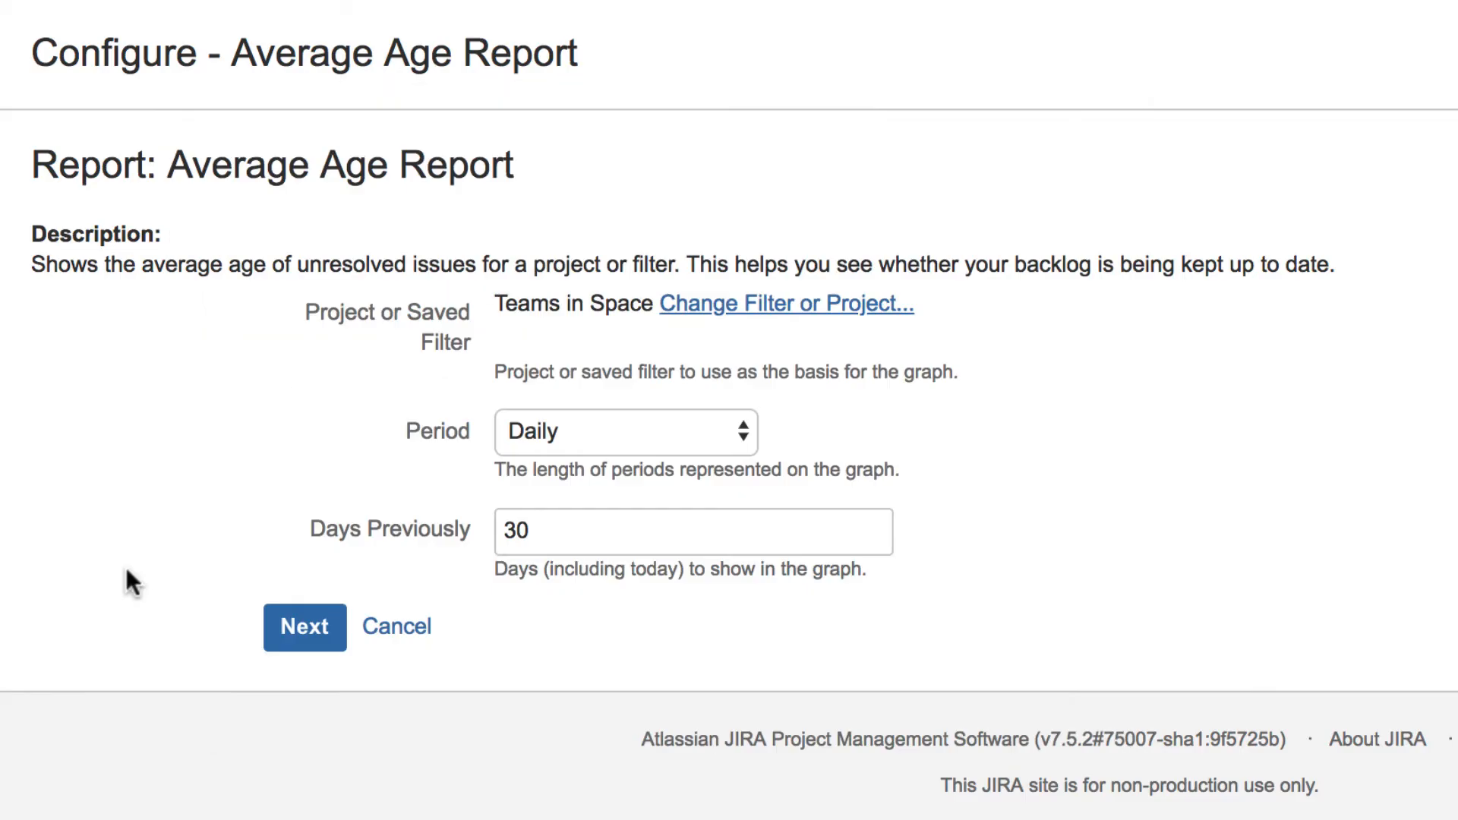
# Set the period to Weekly with 120 days previously and generate the report
pyautogui.click(625, 430)
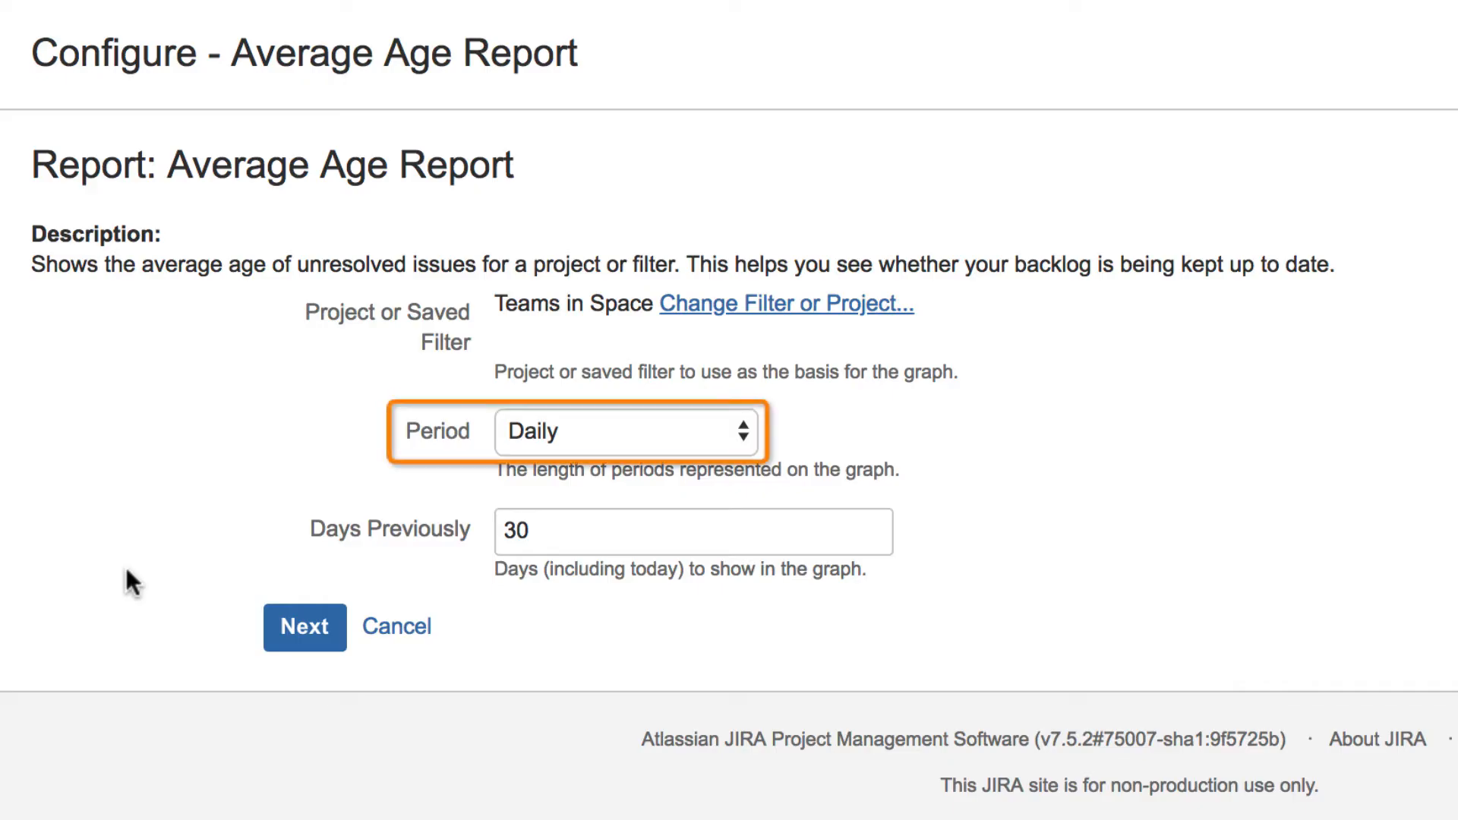
pyautogui.click(628, 430)
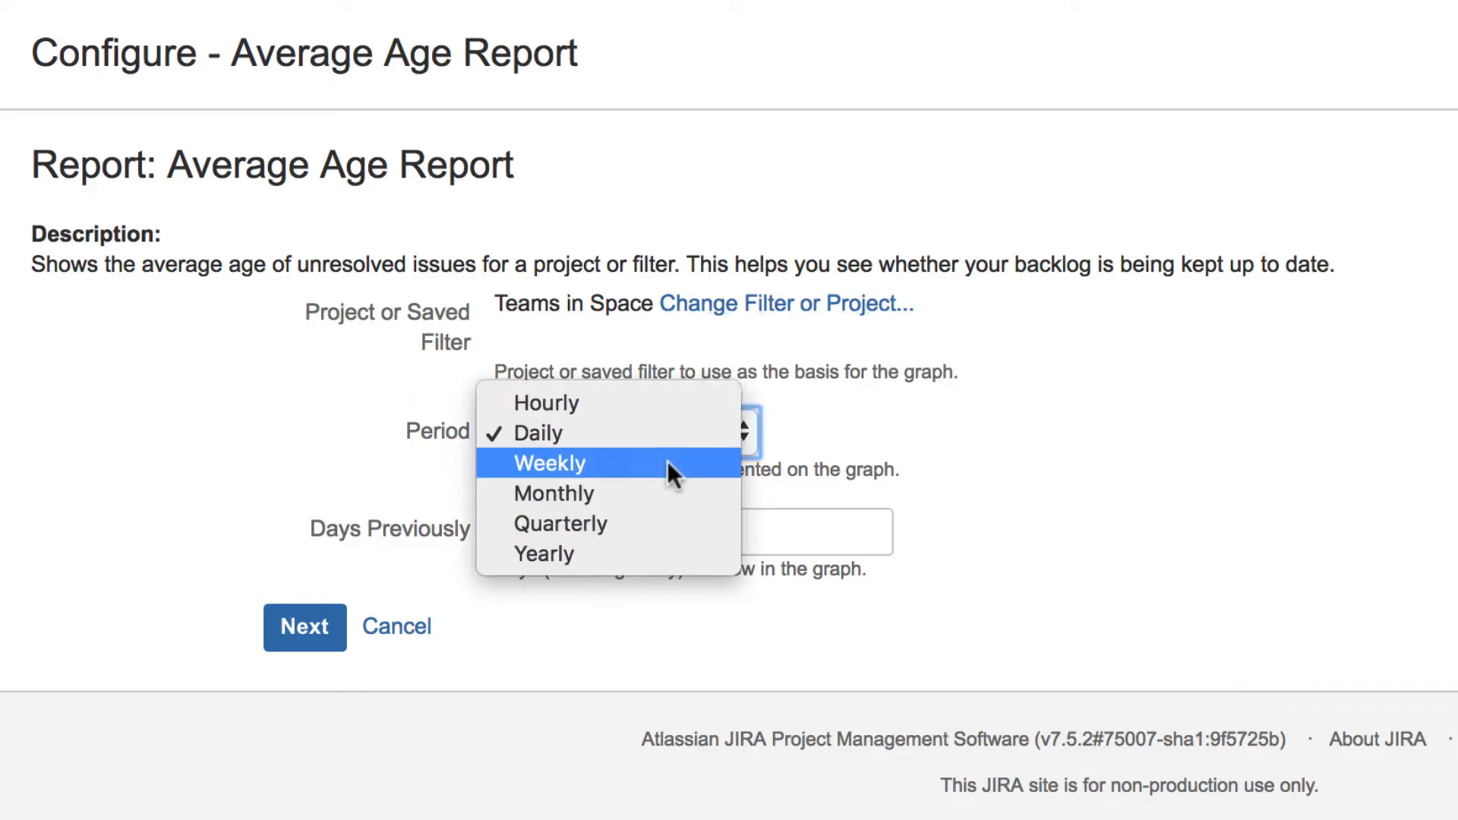
pyautogui.click(548, 464)
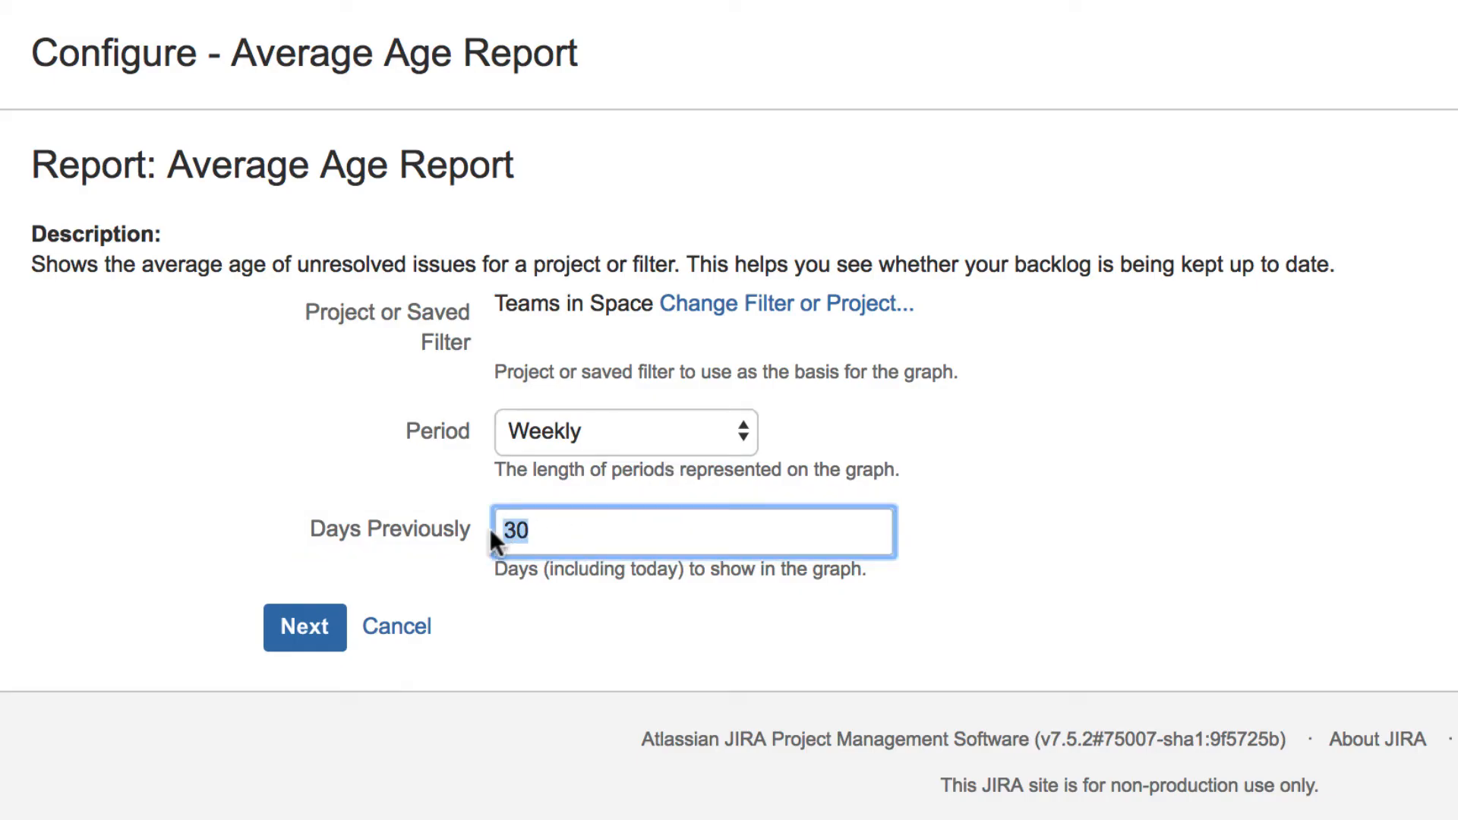
pyautogui.write('120')
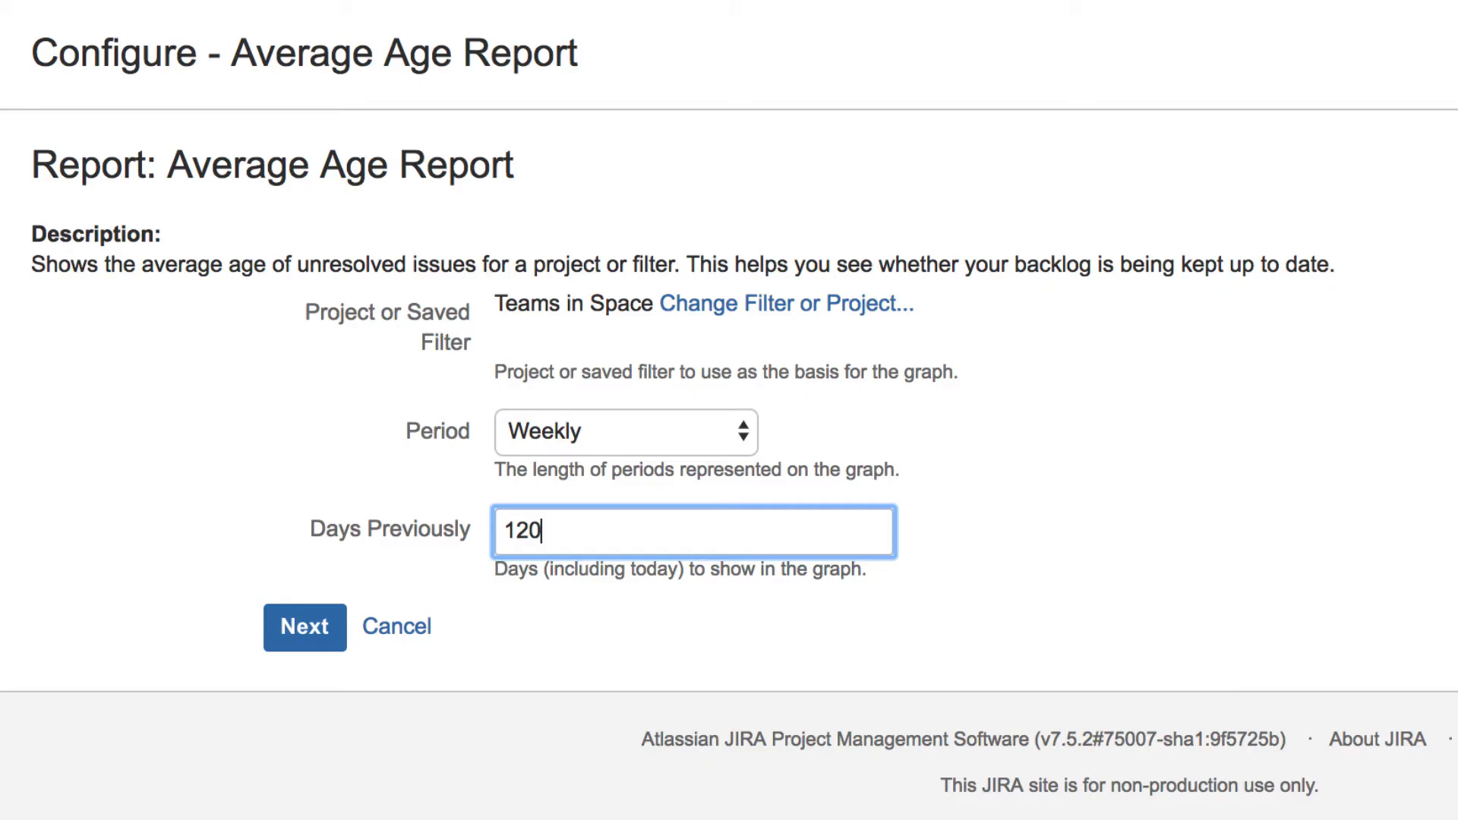
pyautogui.click(302, 625)
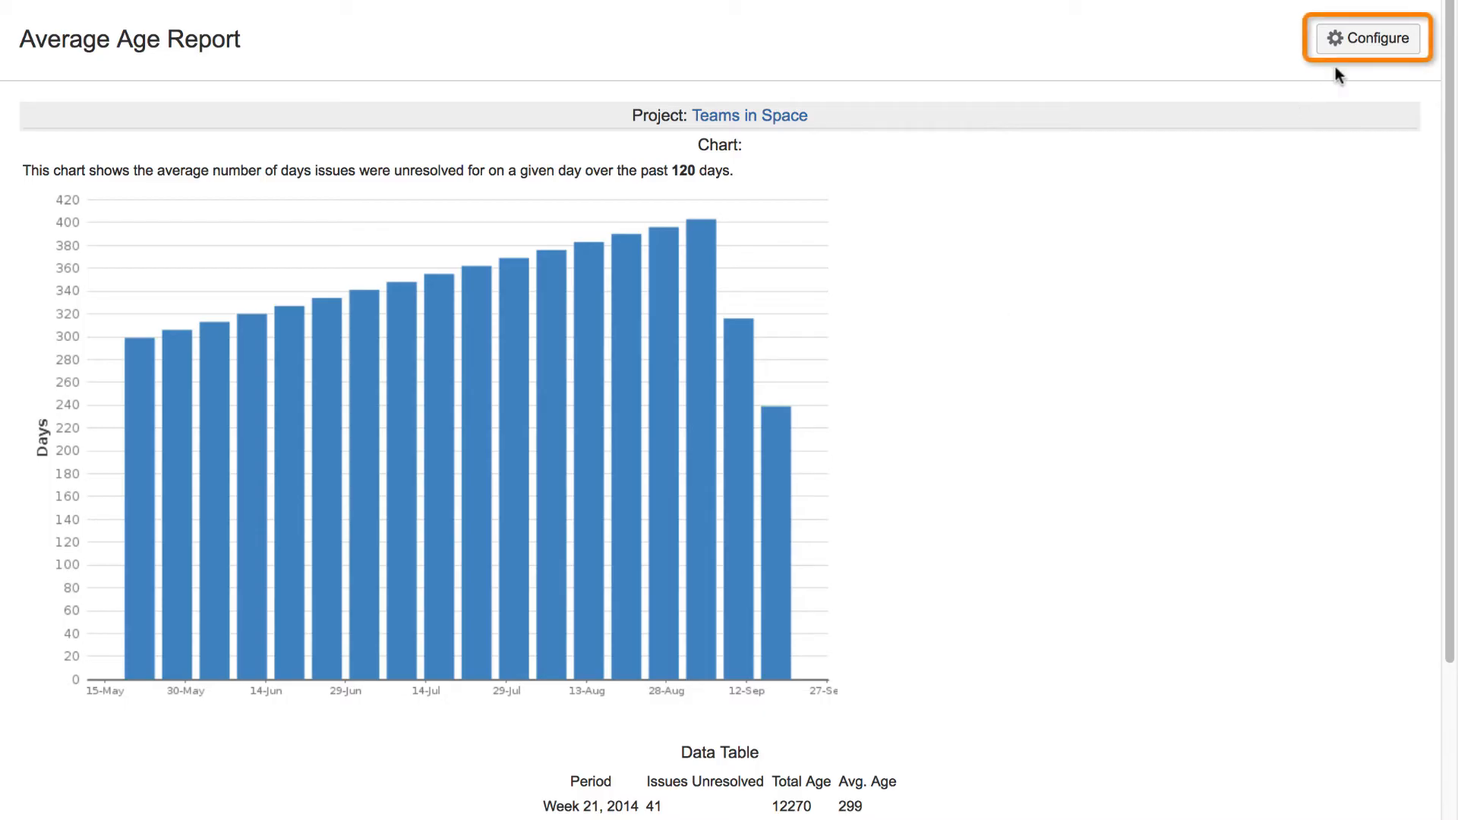
# Go to Projects > View All Projects from the top navigation
pyautogui.click(1368, 38)
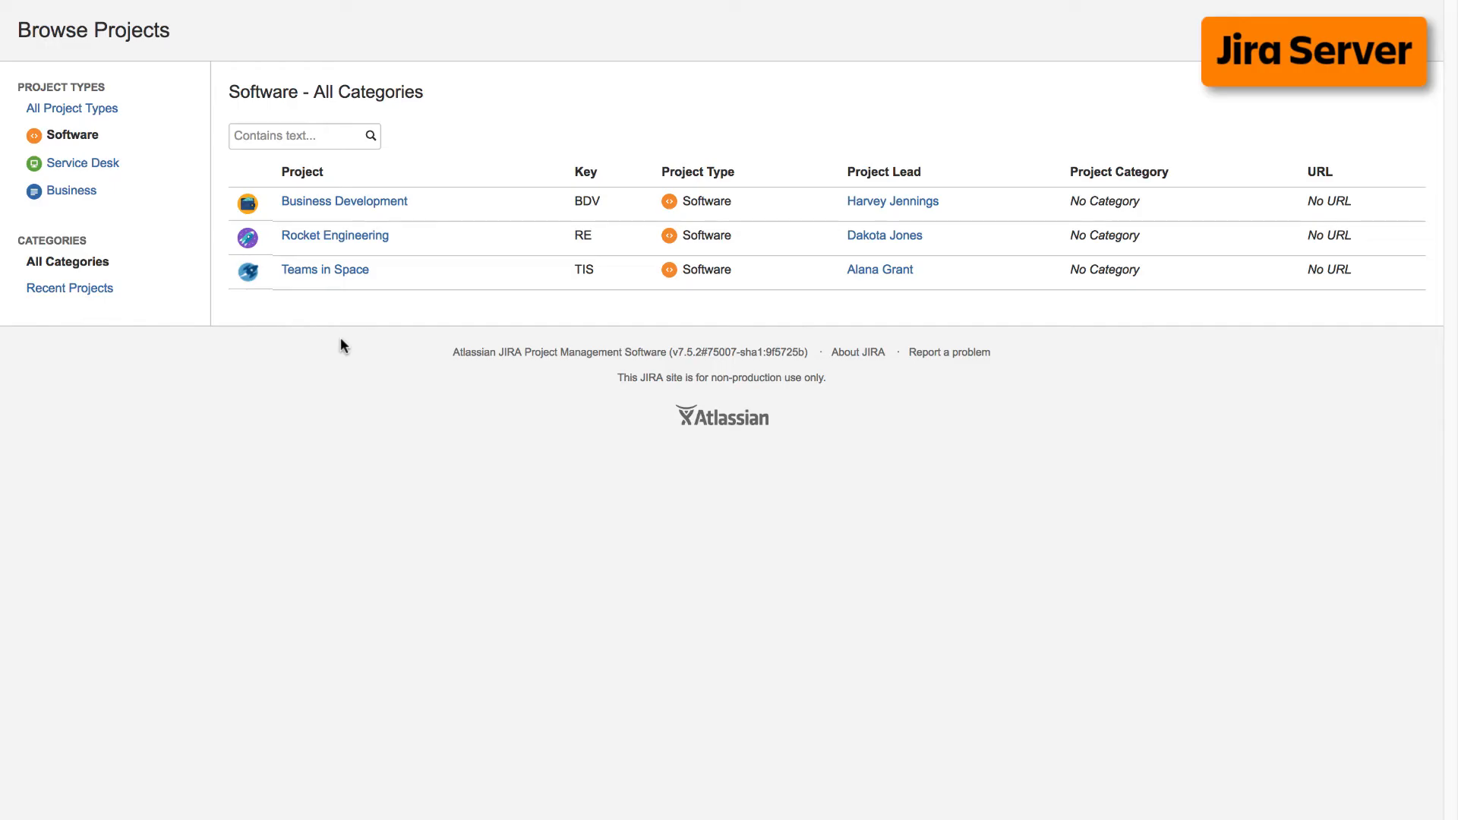
# View the Teams in Space TIS Sprint 3 burndown chart and bring up Switch report
pyautogui.click(324, 269)
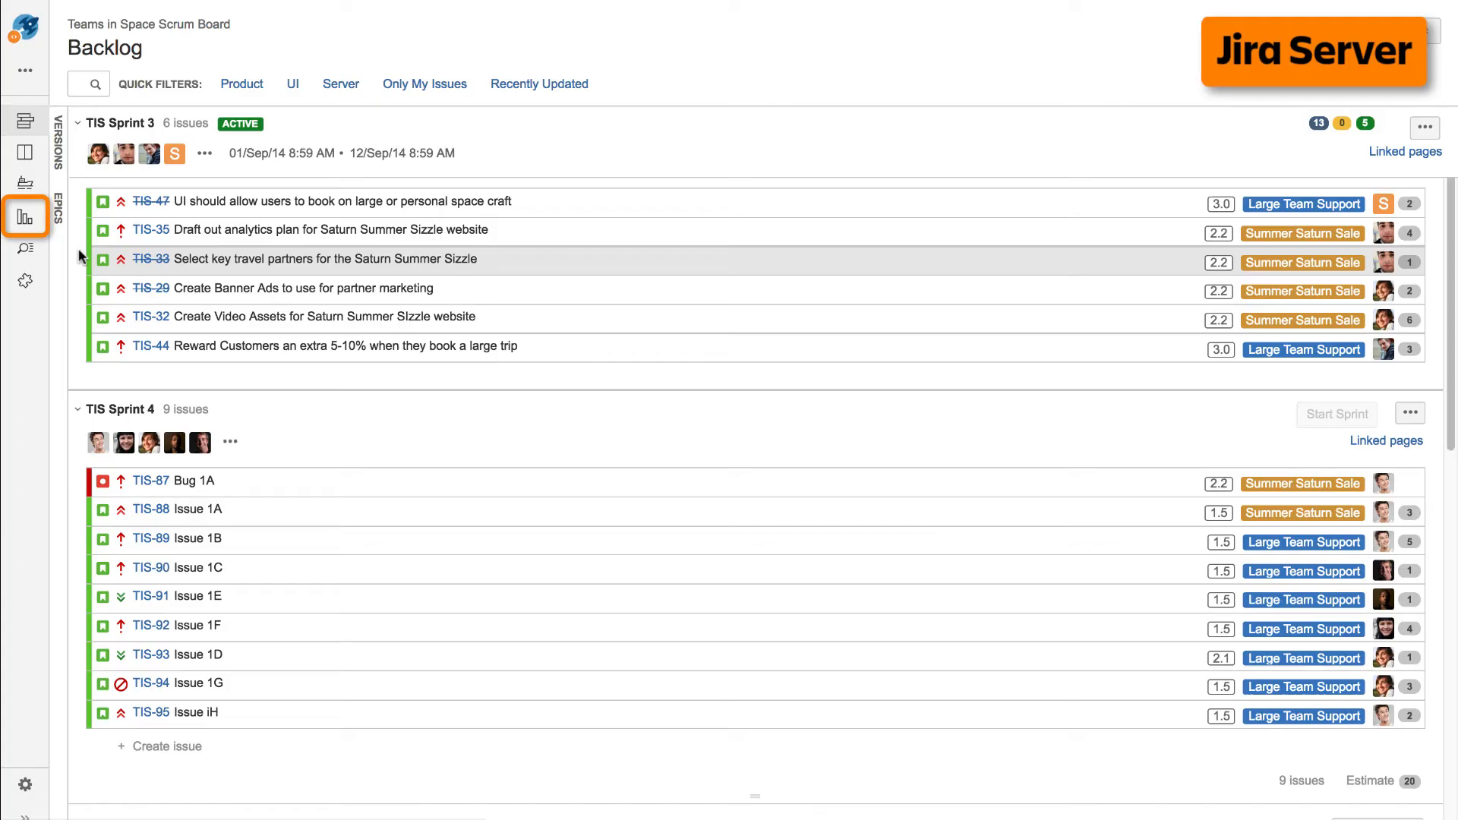
pyautogui.click(25, 215)
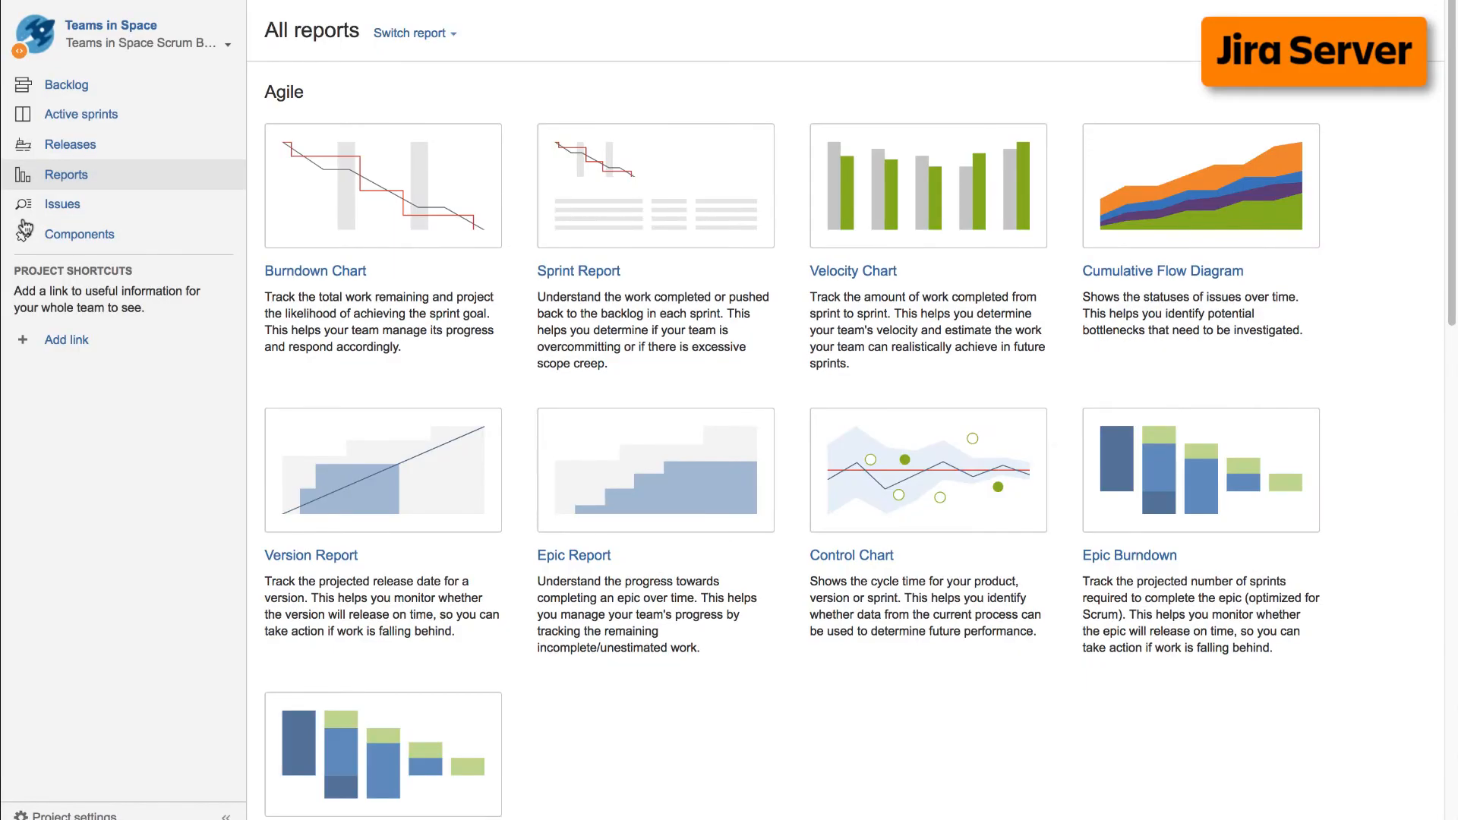
pyautogui.click(315, 271)
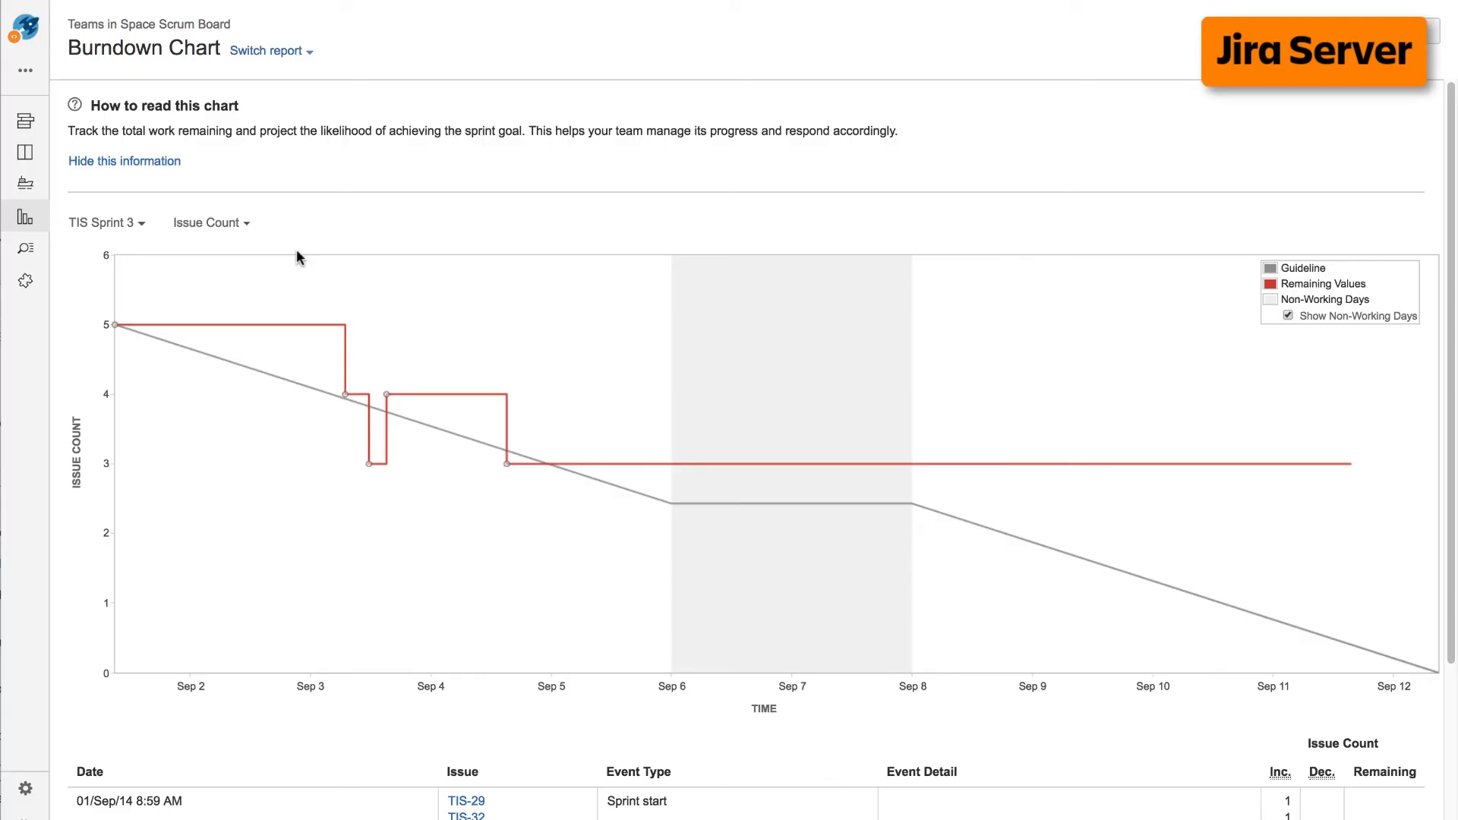
pyautogui.click(265, 50)
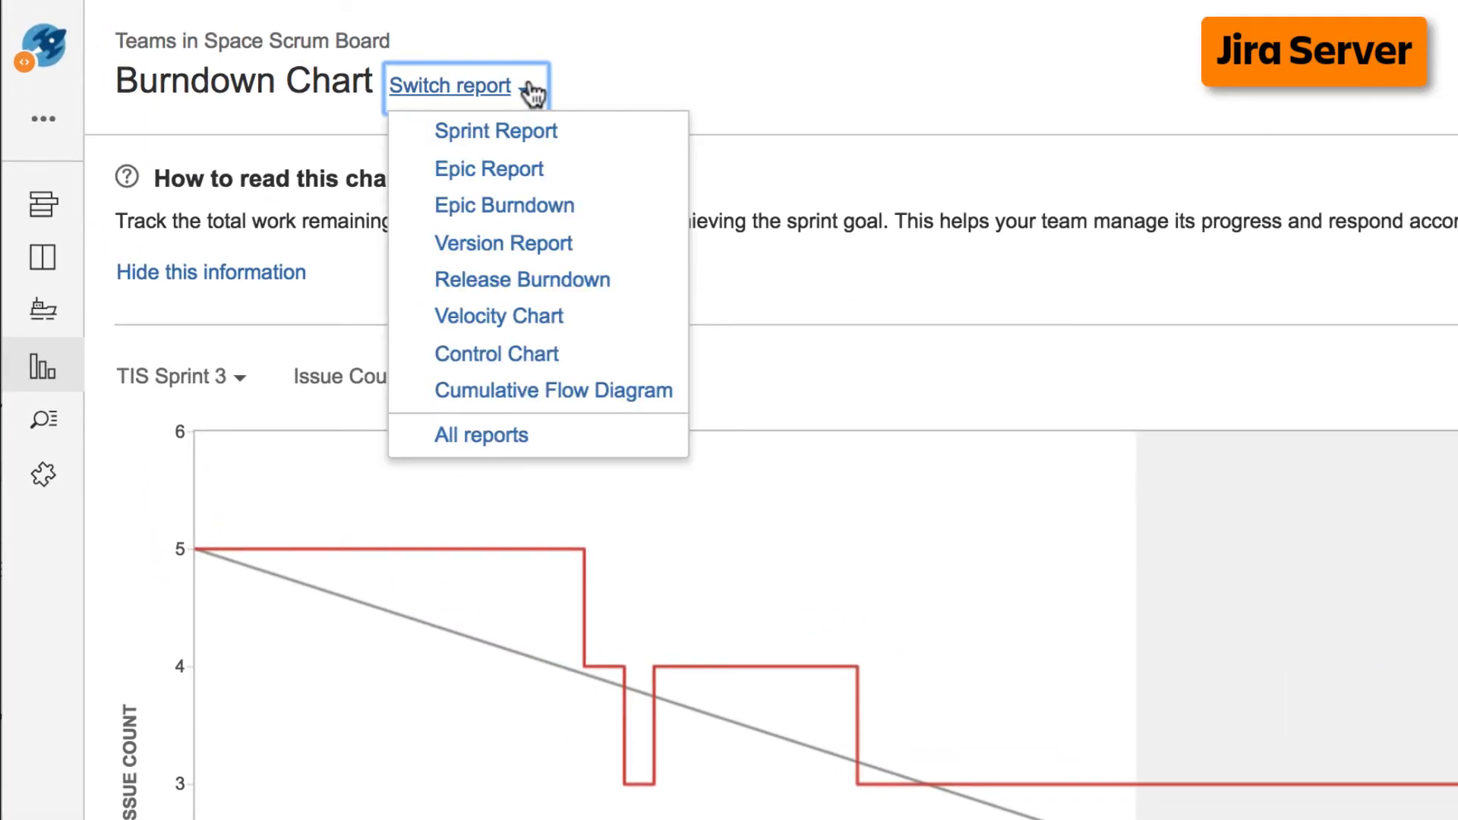
pyautogui.click(498, 315)
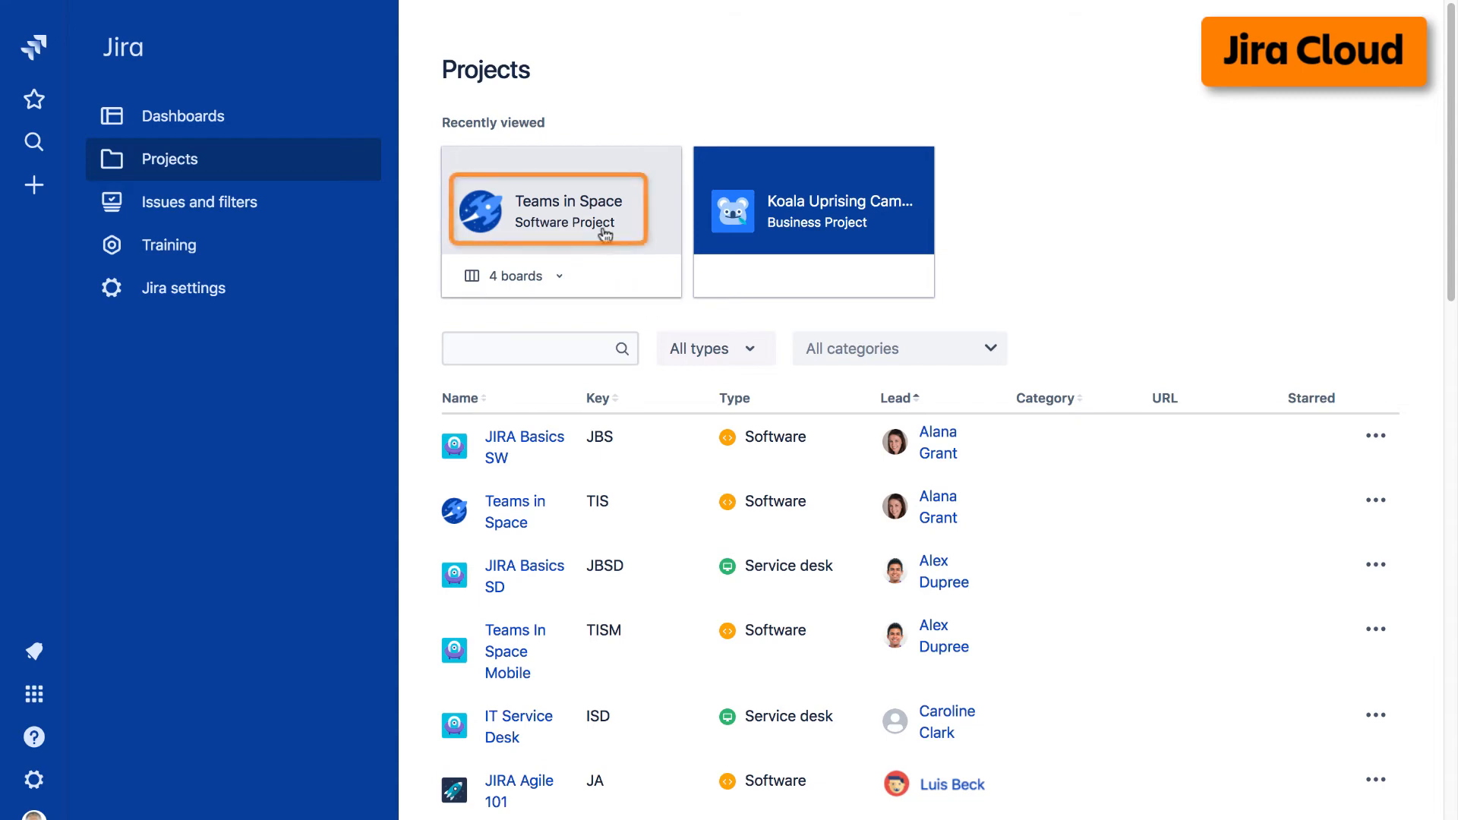
# From Teams in Space's Burndown Chart, switch to the Version Report for TIS: Mobile 1.0
pyautogui.click(560, 203)
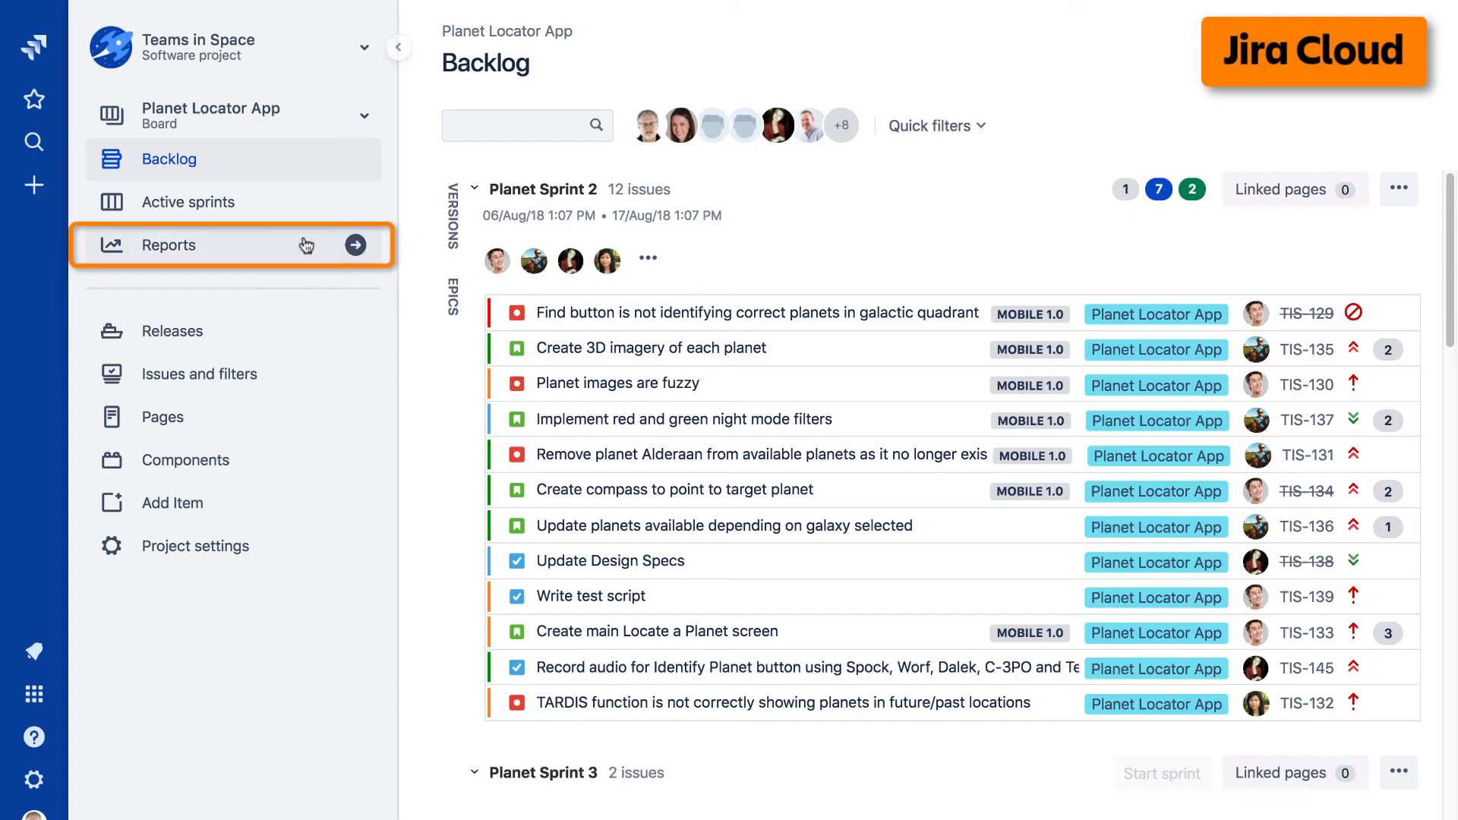
pyautogui.click(168, 244)
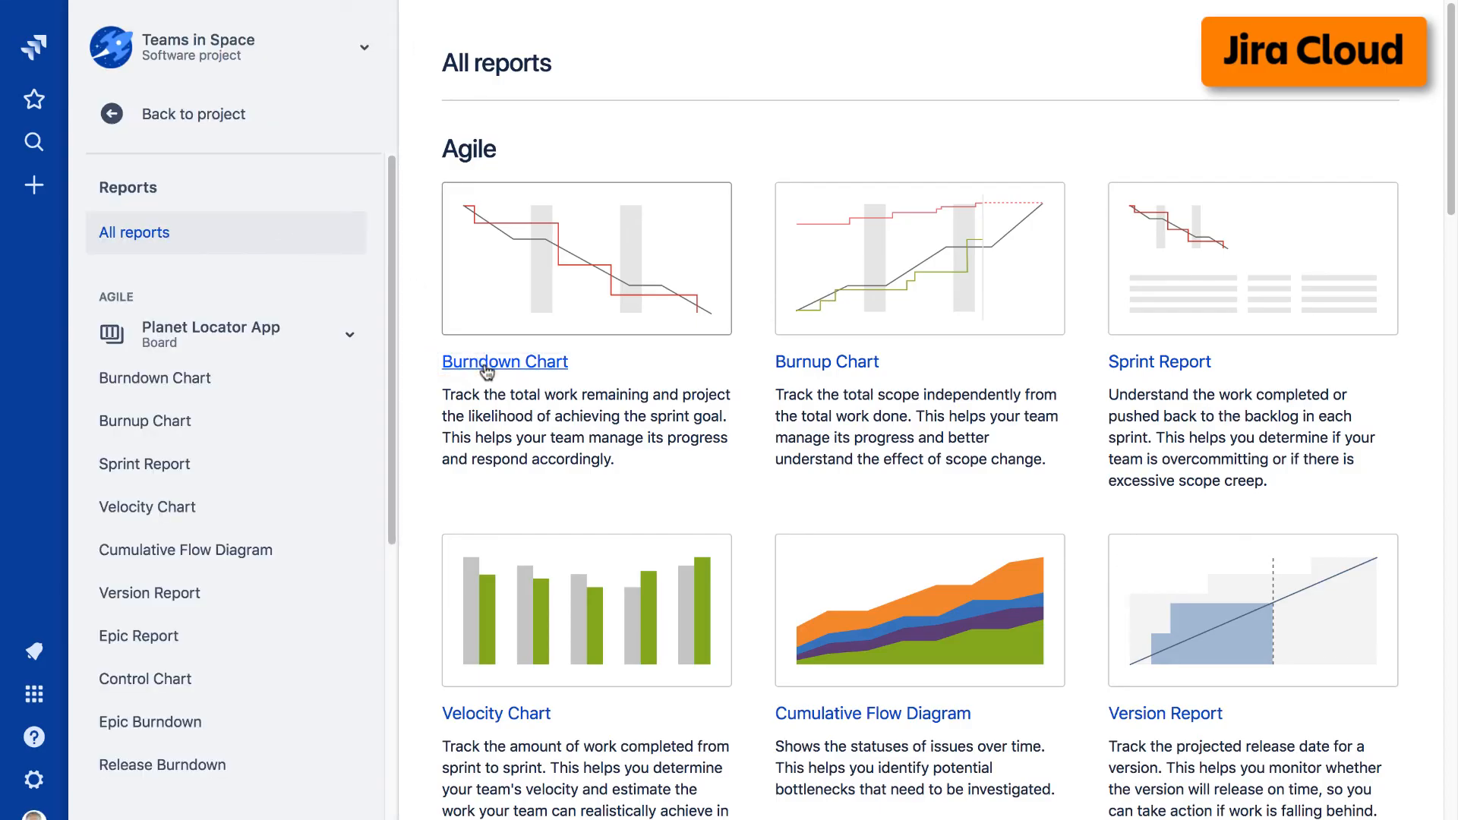
pyautogui.click(505, 361)
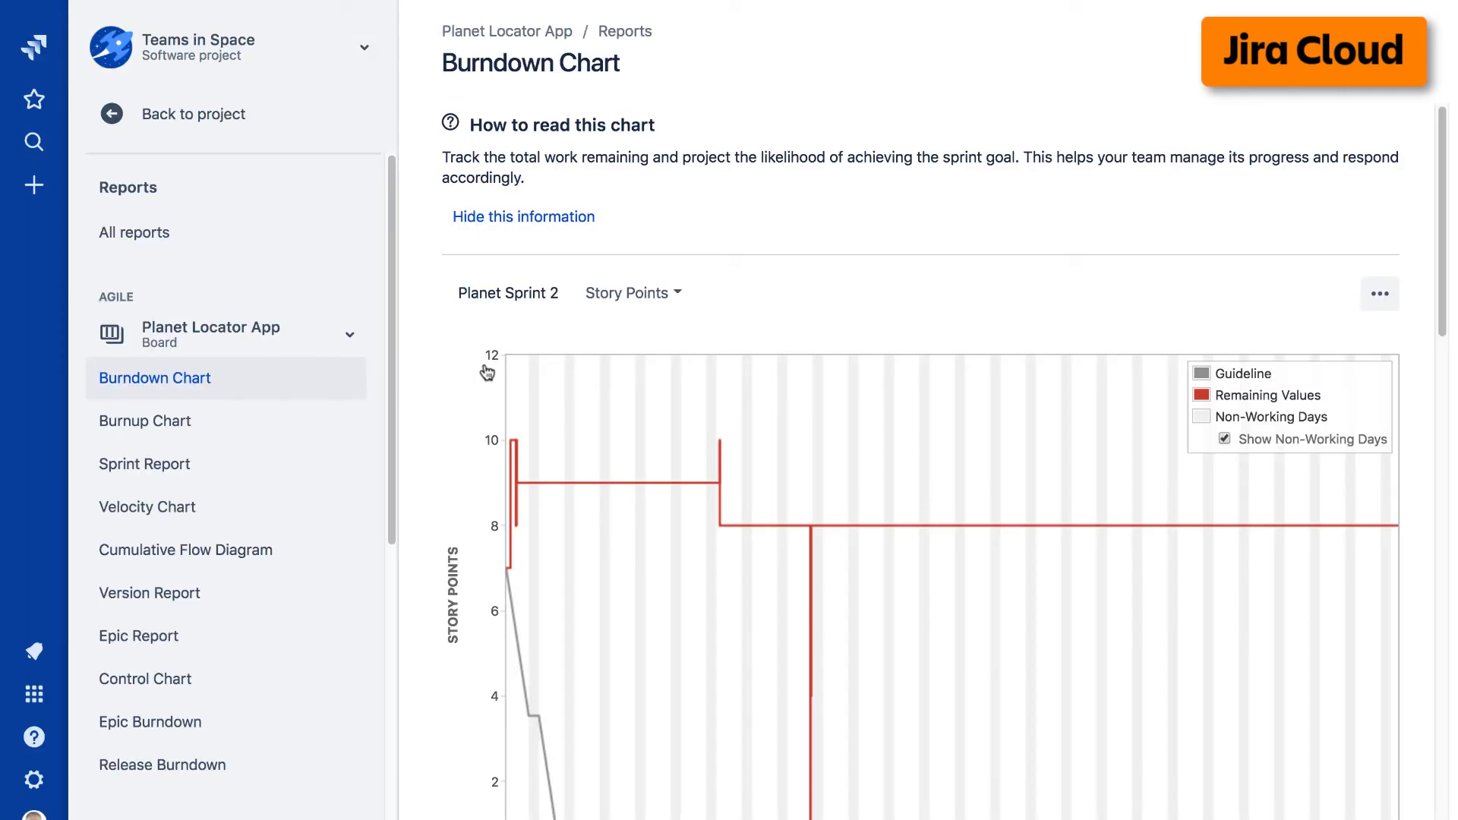
pyautogui.moveTo(433, 356)
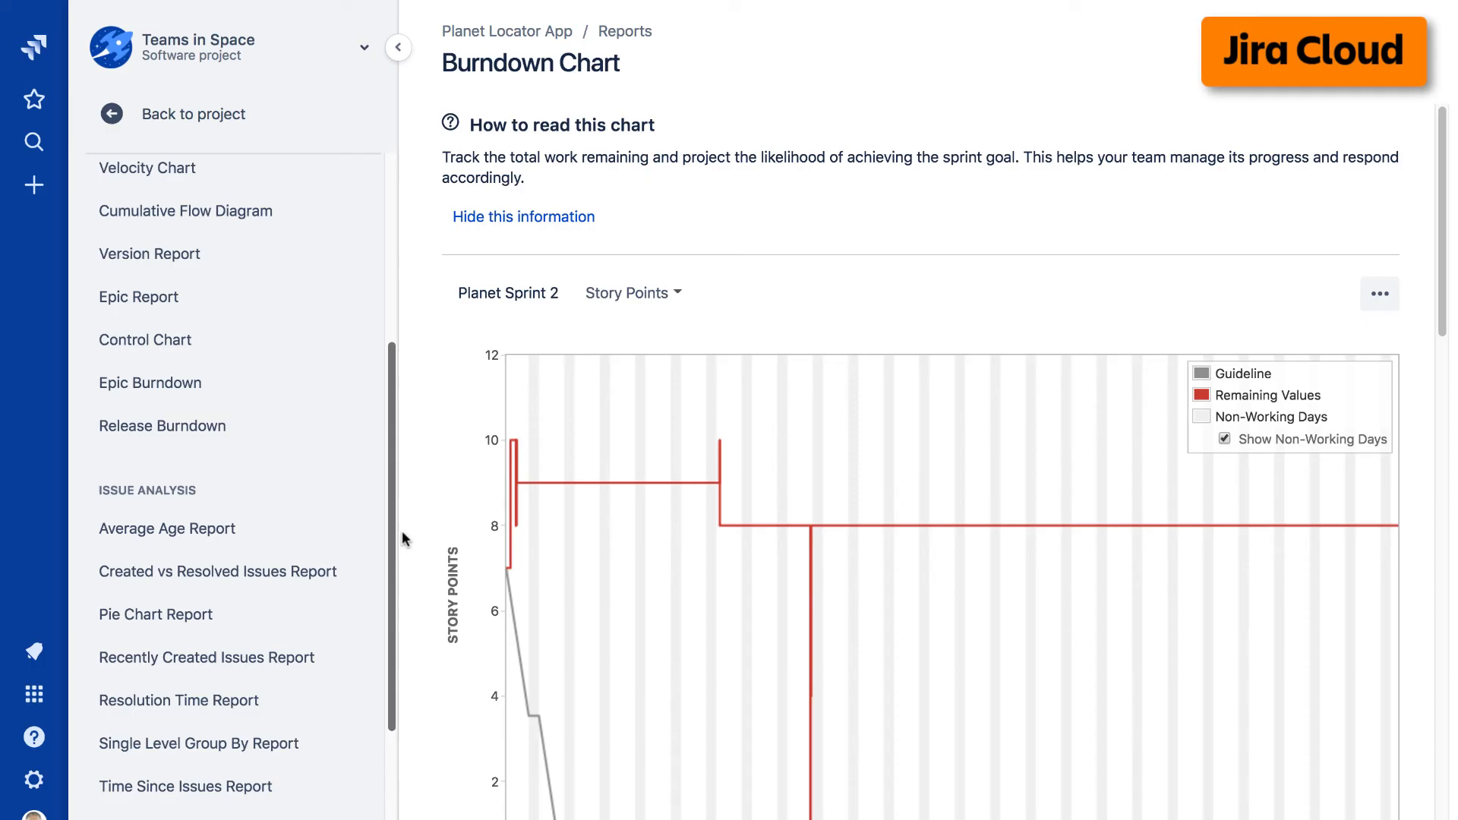
pyautogui.click(149, 254)
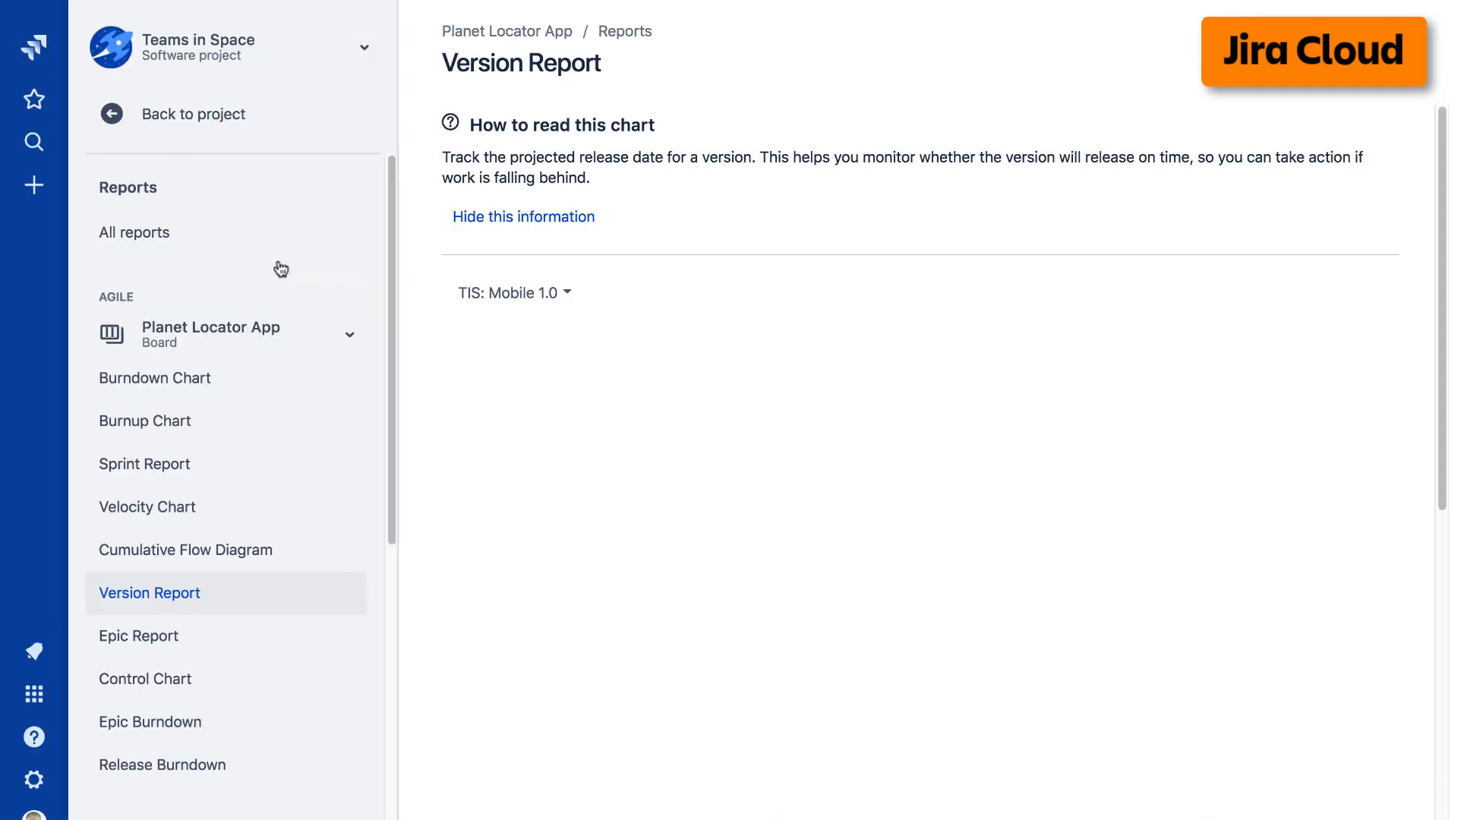